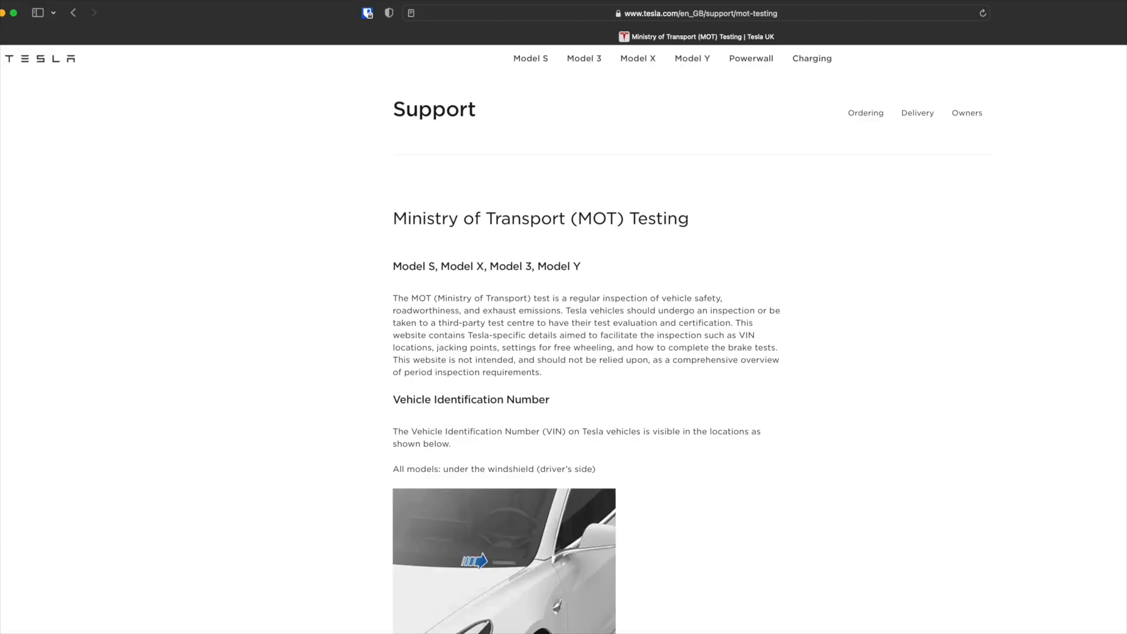
# - Scroll the MOT Testing support page down to Enabling Transport Mode and the Electronic Parking Brake Test
pyautogui.scroll(-3)
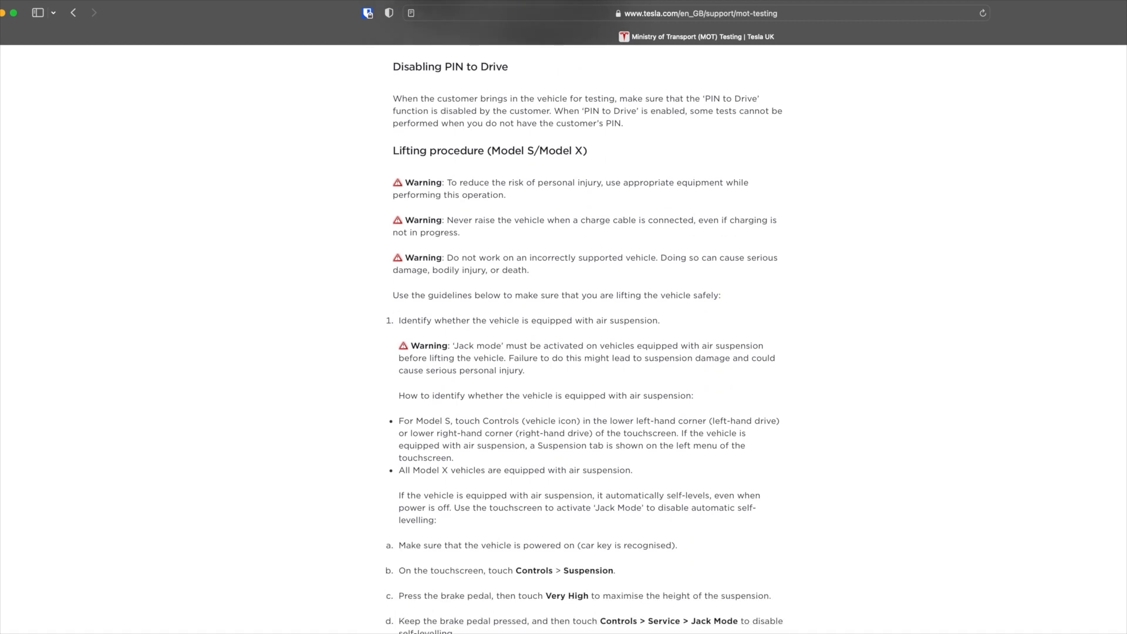
pyautogui.scroll(-3)
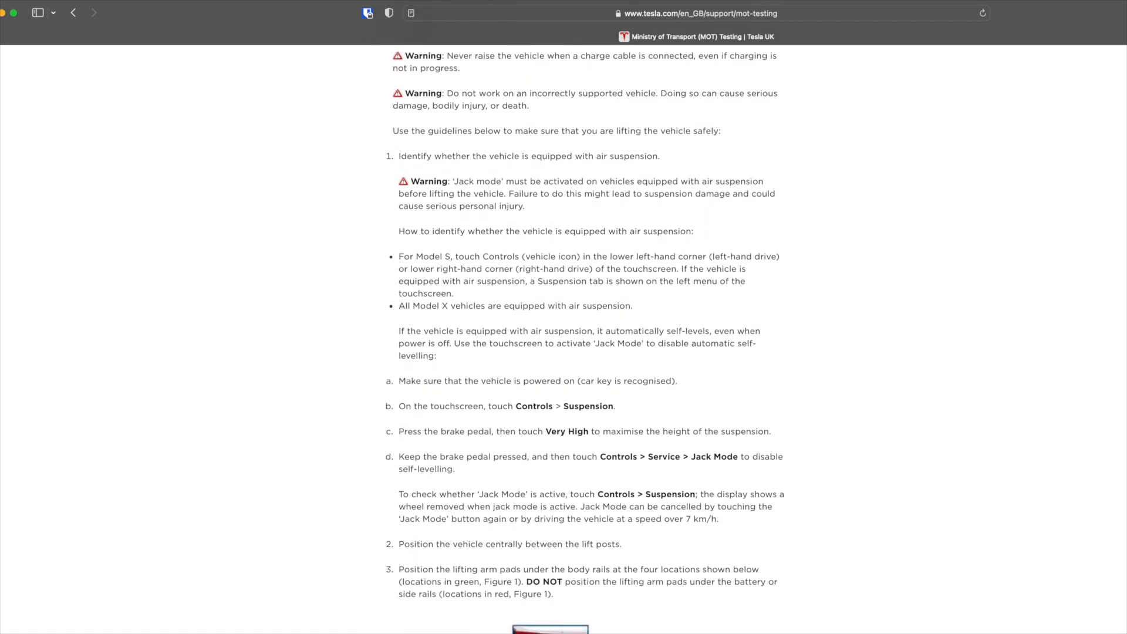
pyautogui.scroll(-3)
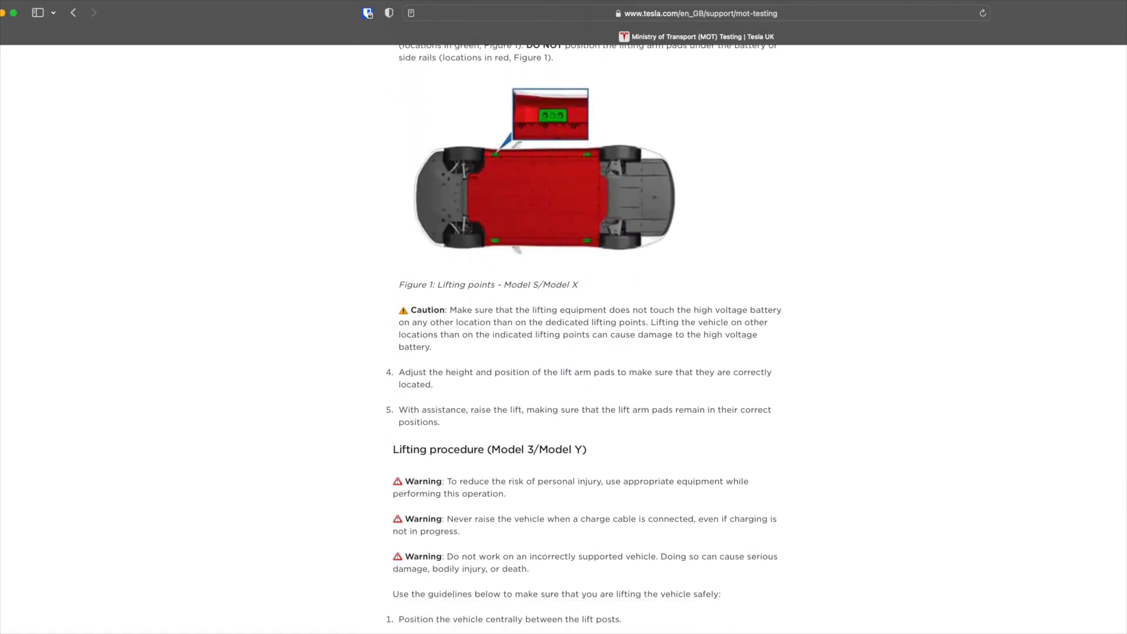
pyautogui.scroll(-3)
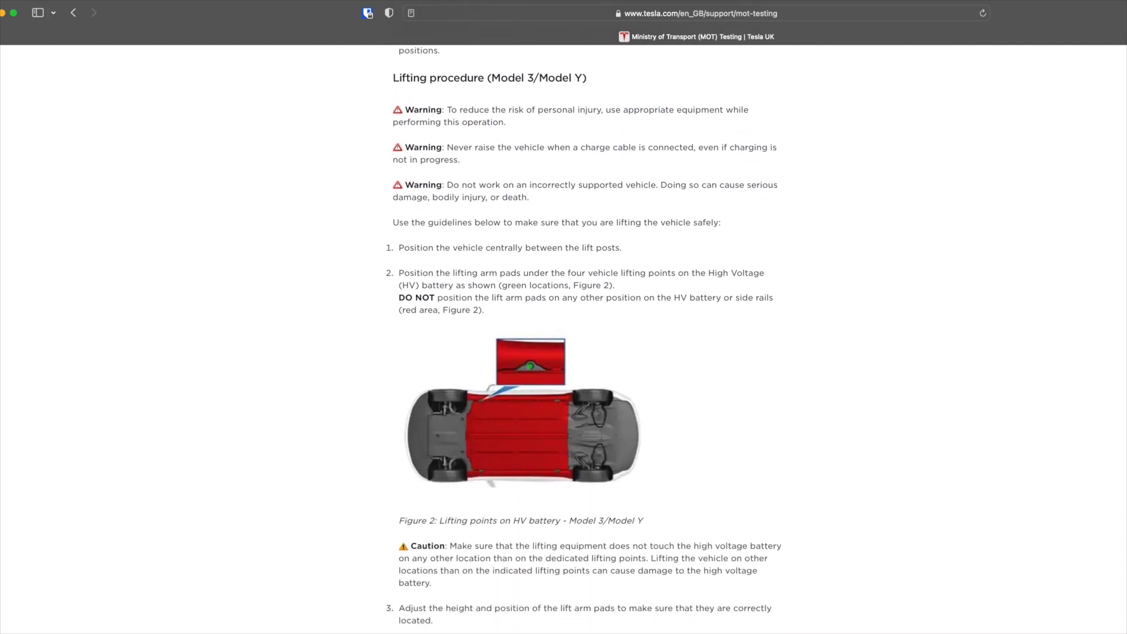
pyautogui.scroll(-3)
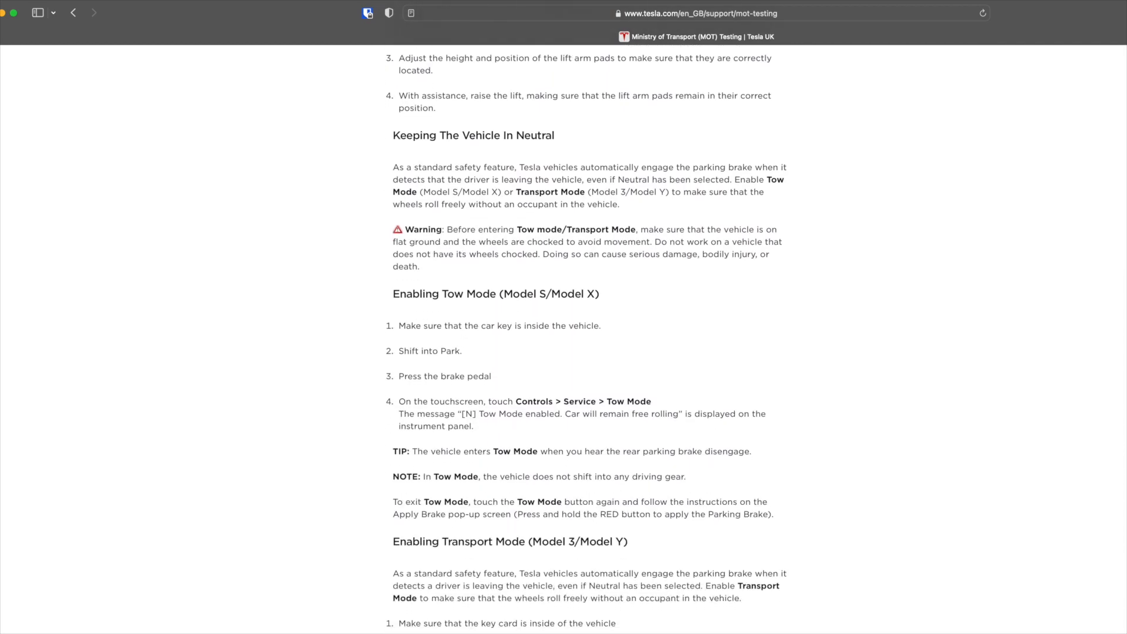
pyautogui.scroll(-3)
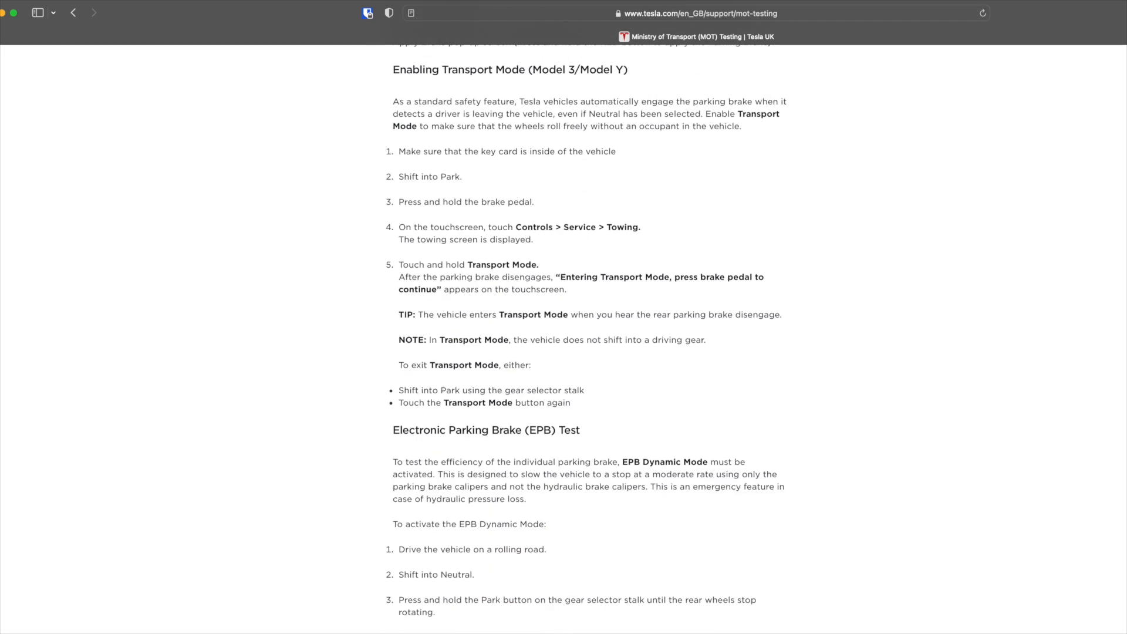
pyautogui.scroll(-3)
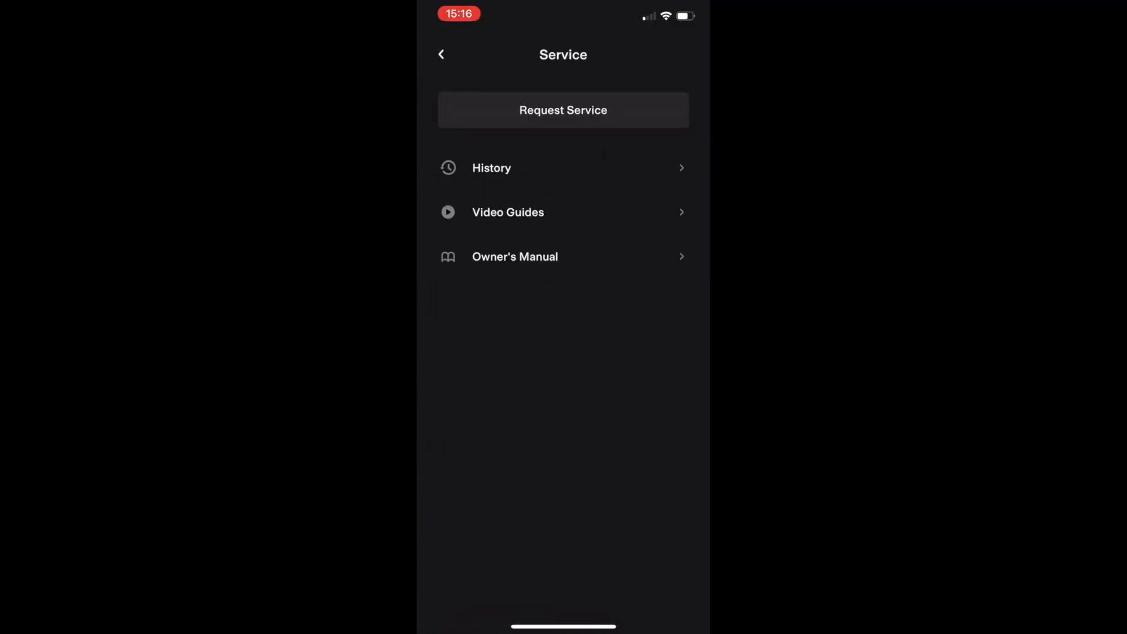
# - Begin a Noise & Vibration service request with Rattle or Squeak selected
pyautogui.click(562, 110)
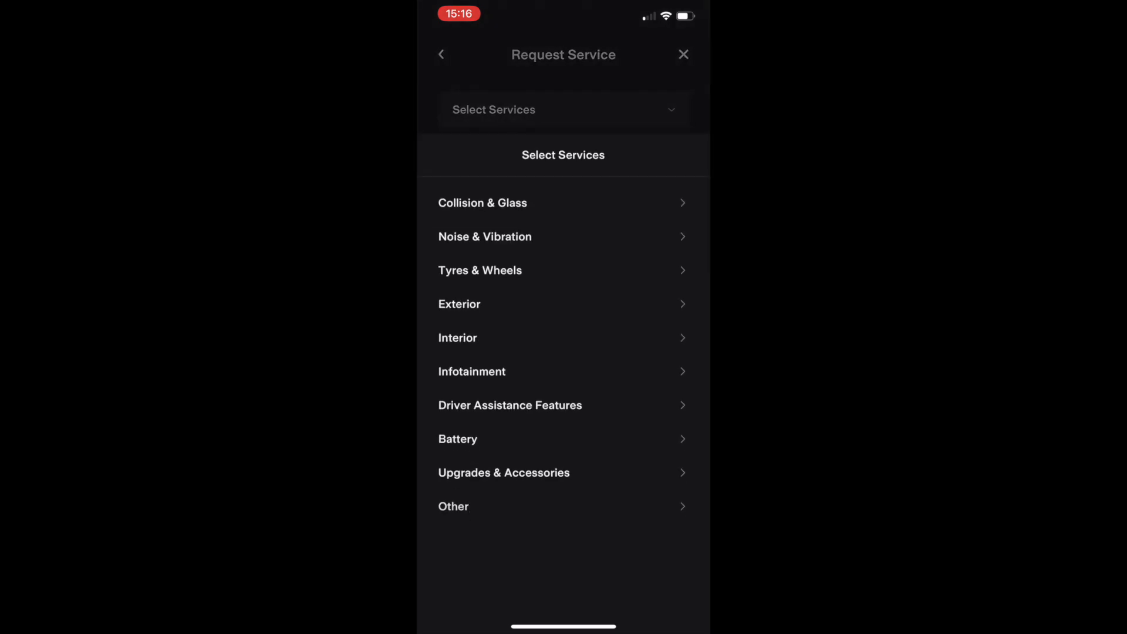
pyautogui.click(485, 236)
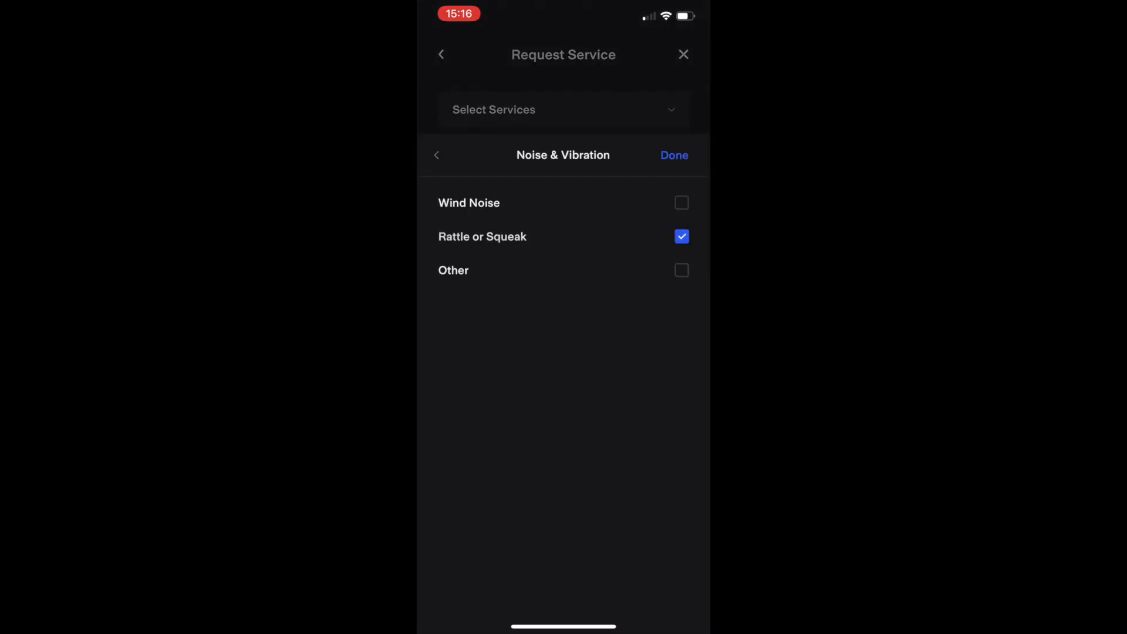
pyautogui.click(673, 155)
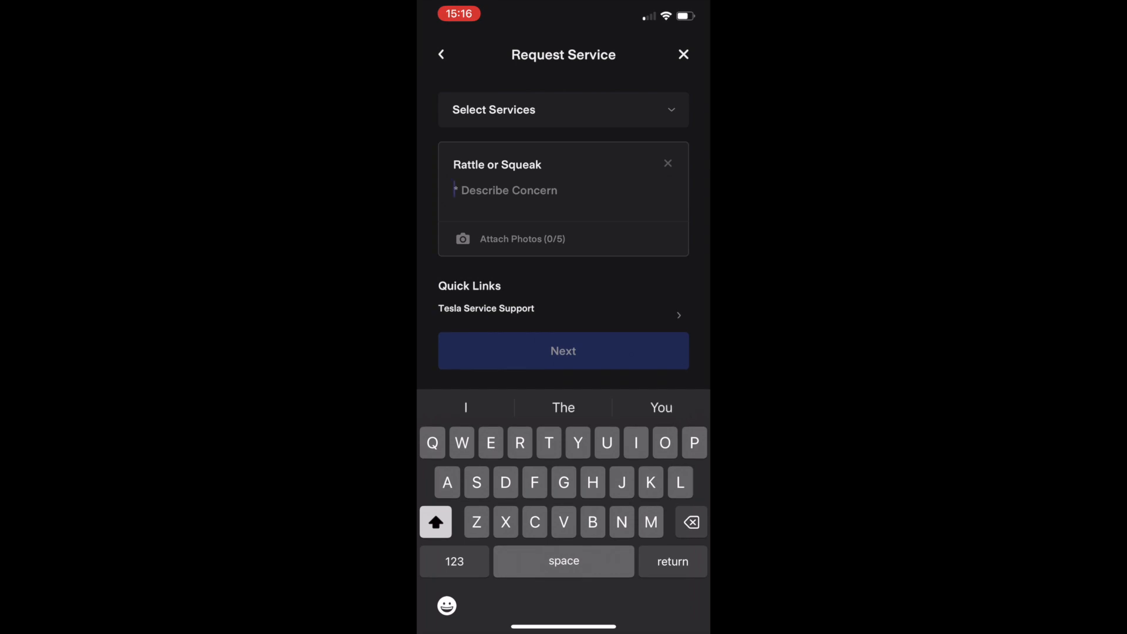